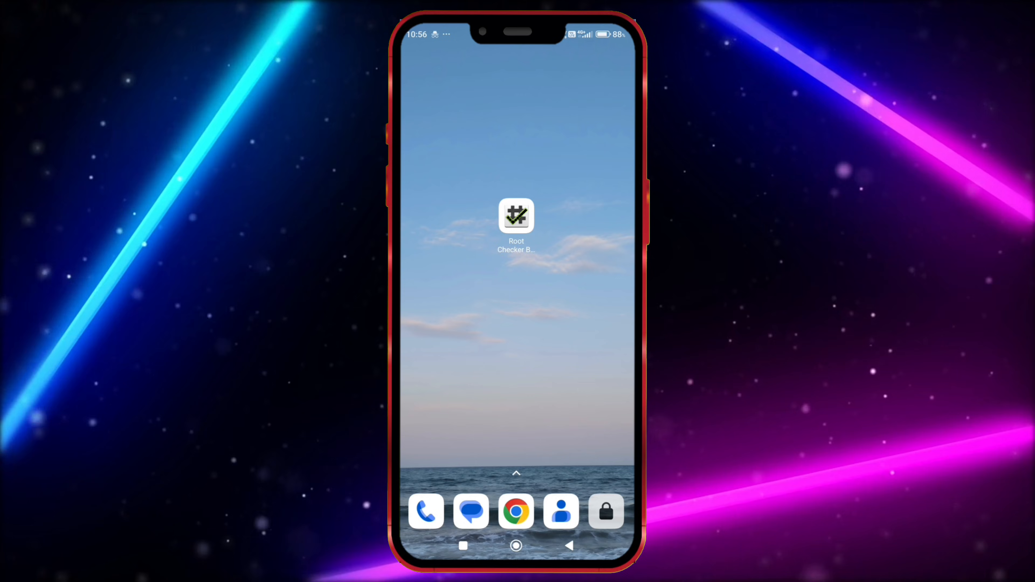
# Search Chrome for 'lucky patcher o' and start the official installer download.
pyautogui.click(515, 215)
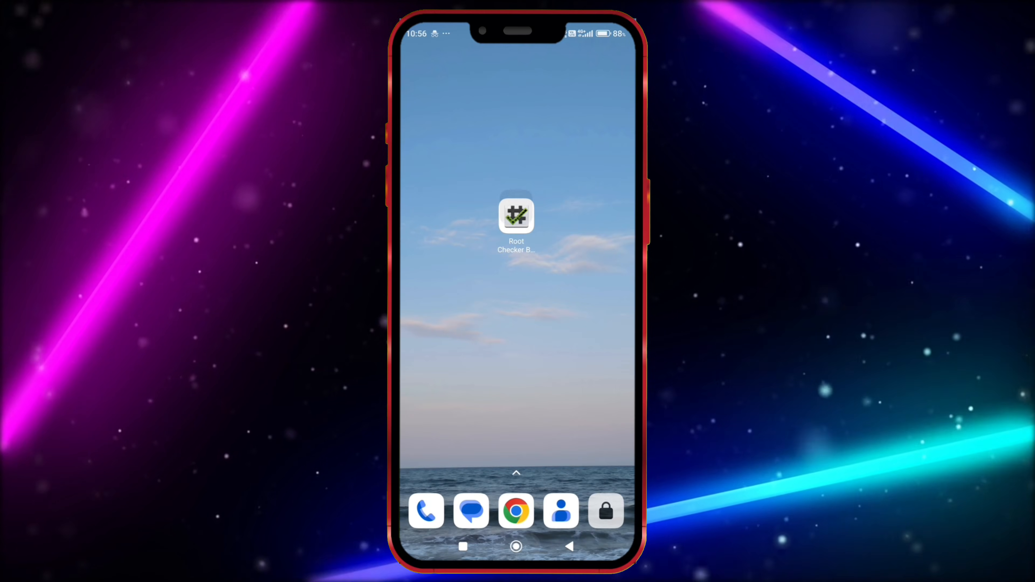
pyautogui.click(515, 510)
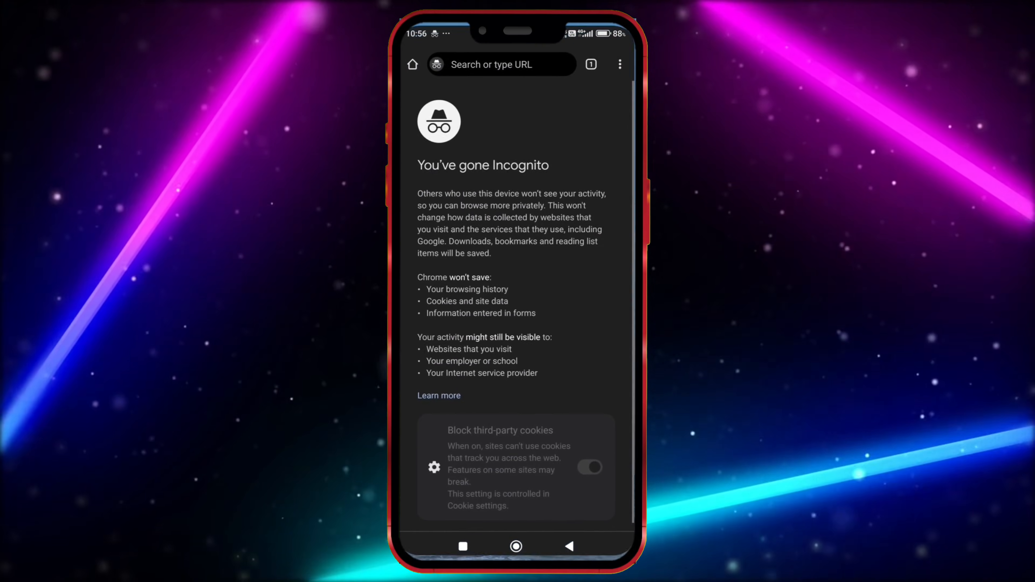
pyautogui.write('lucky patcher o')
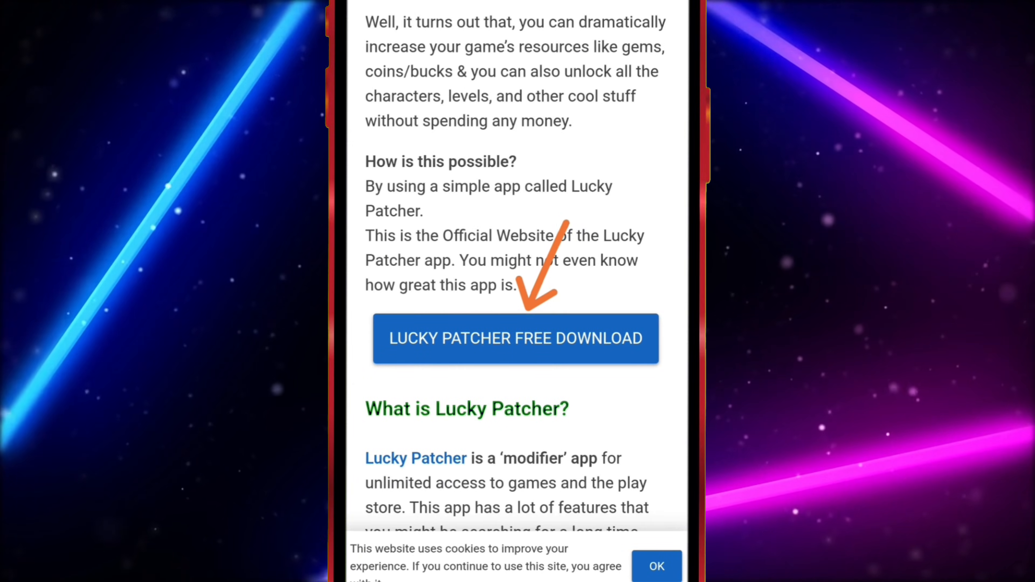
pyautogui.scroll(3)
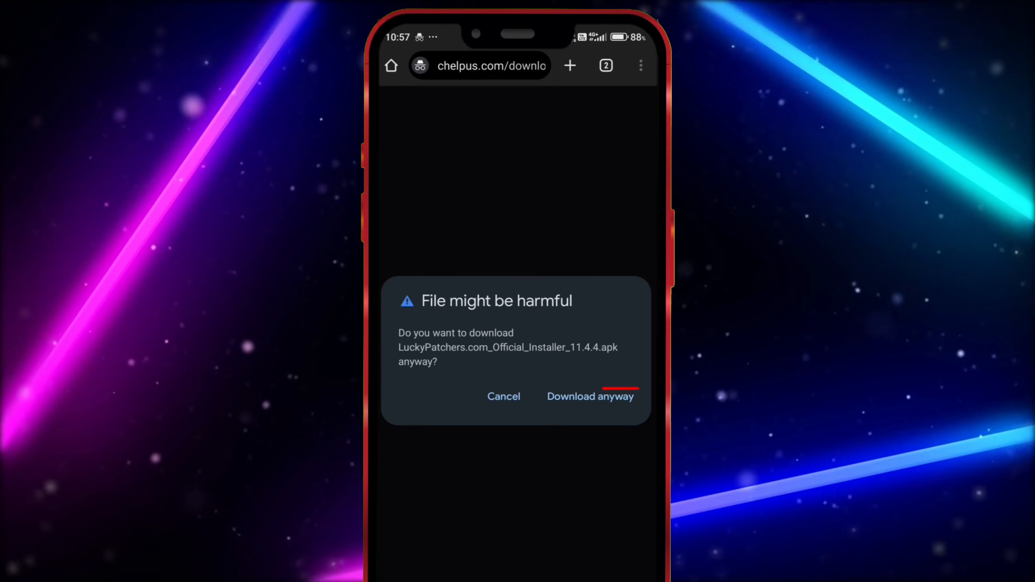
# Download the installer anyway, install LP Installer and launch it.
pyautogui.click(588, 396)
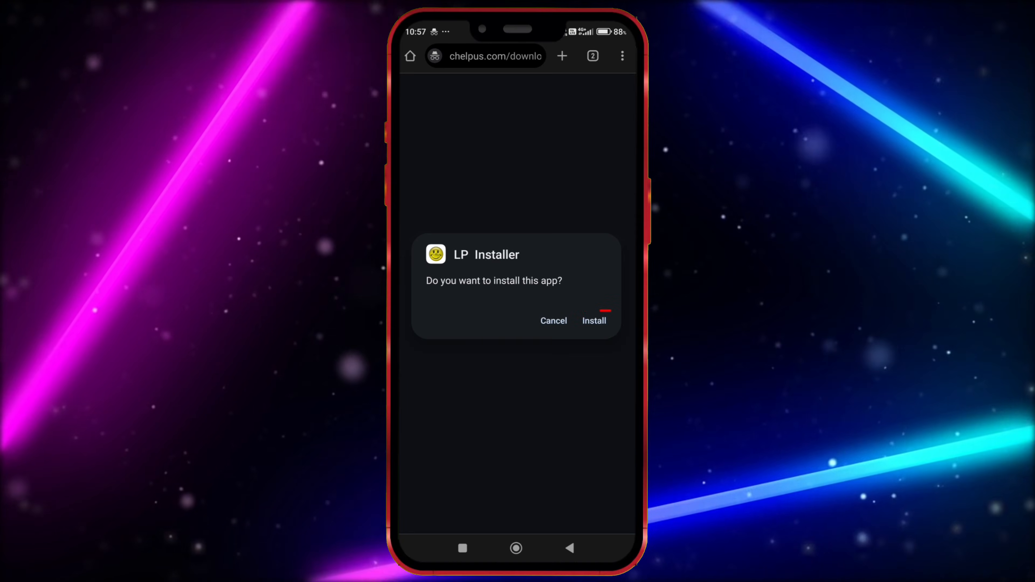
pyautogui.click(594, 320)
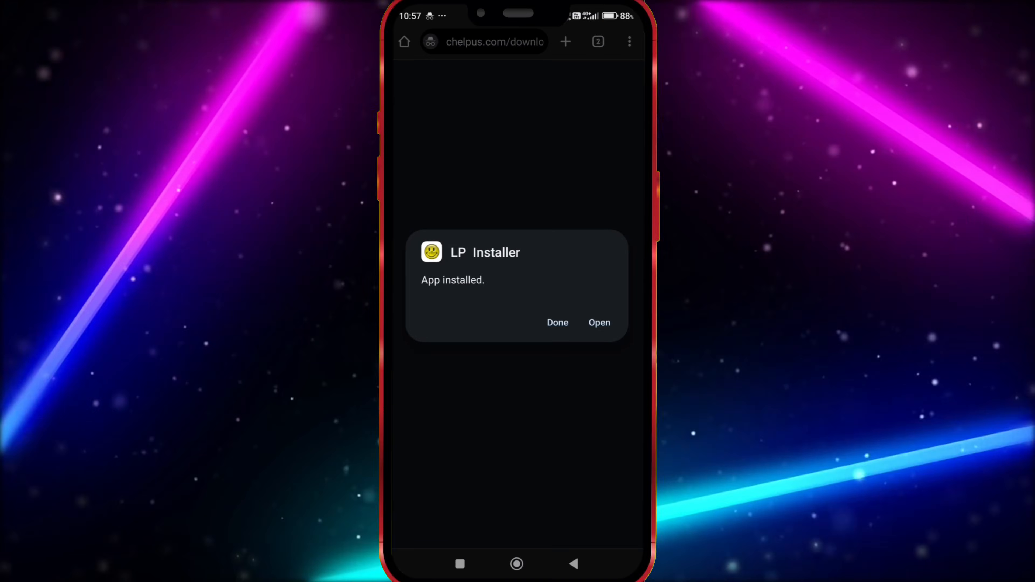
pyautogui.click(597, 323)
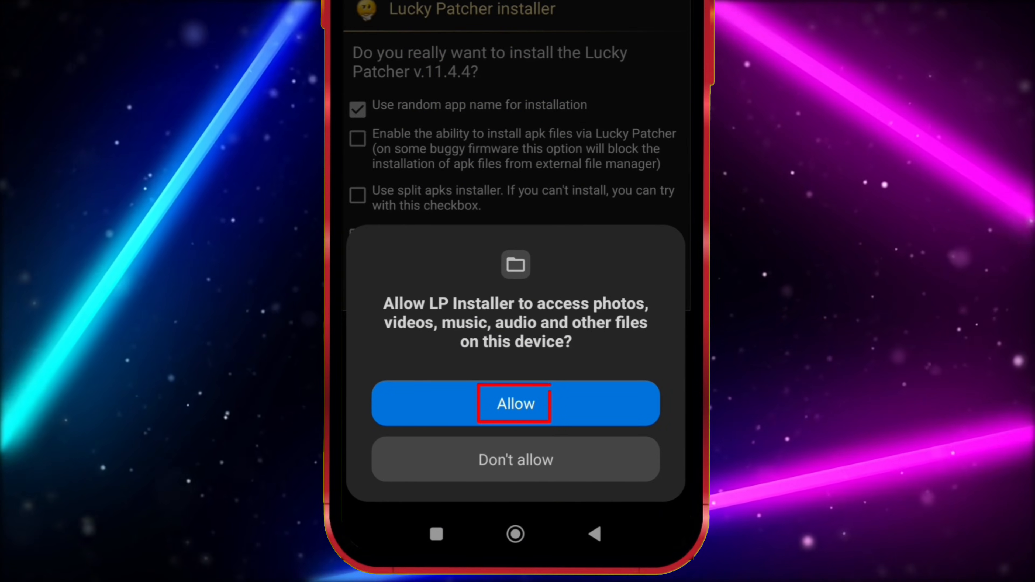
# Grant file access, allow installs from this source, and install Lucky Patcher under its random name.
pyautogui.click(514, 403)
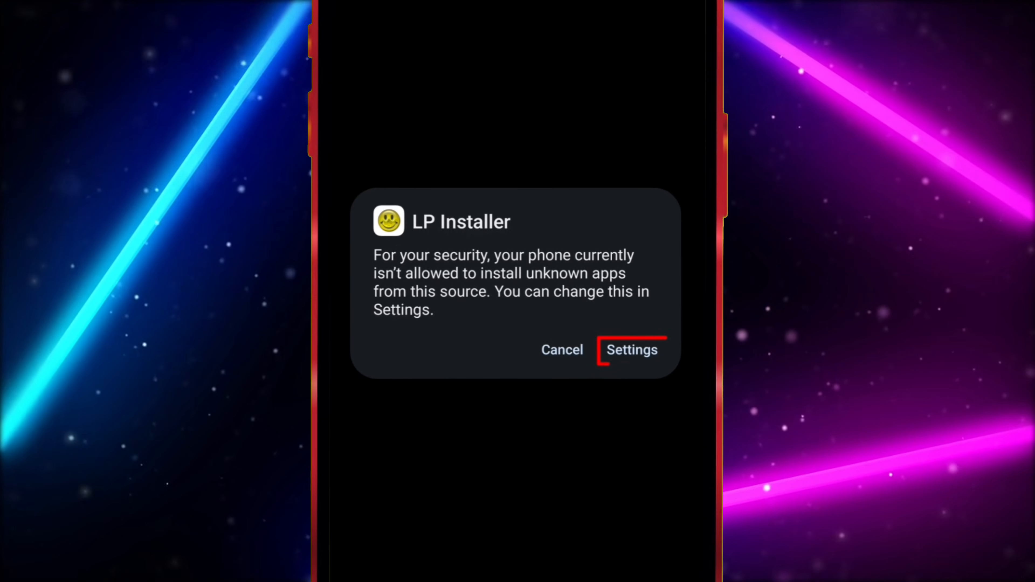
pyautogui.click(631, 349)
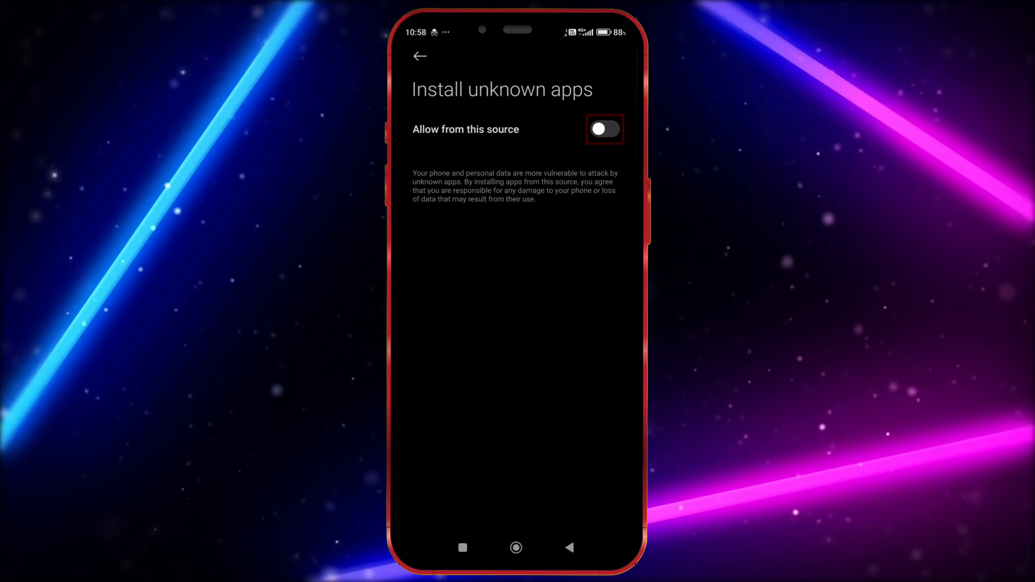
pyautogui.click(603, 129)
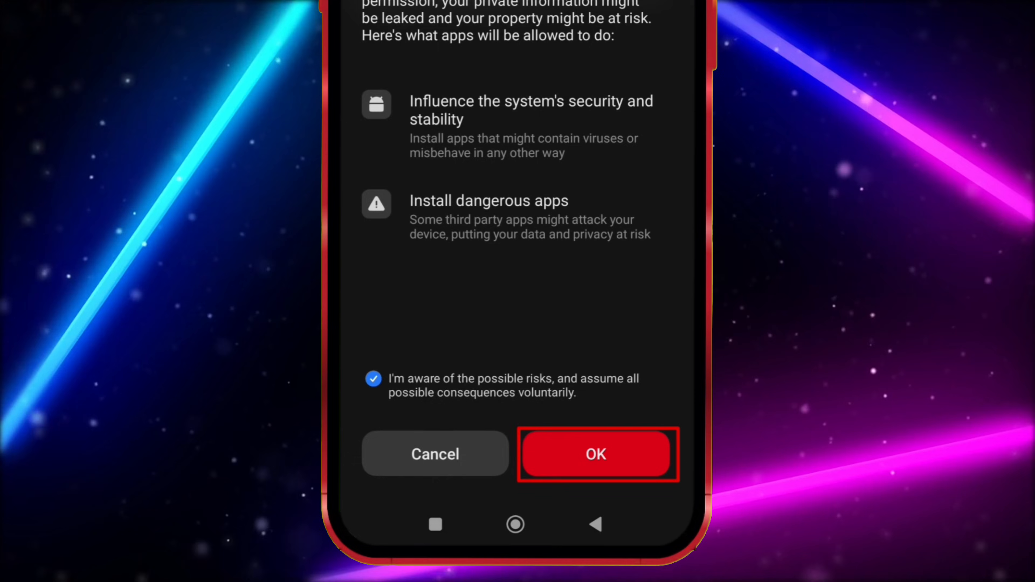
pyautogui.click(595, 454)
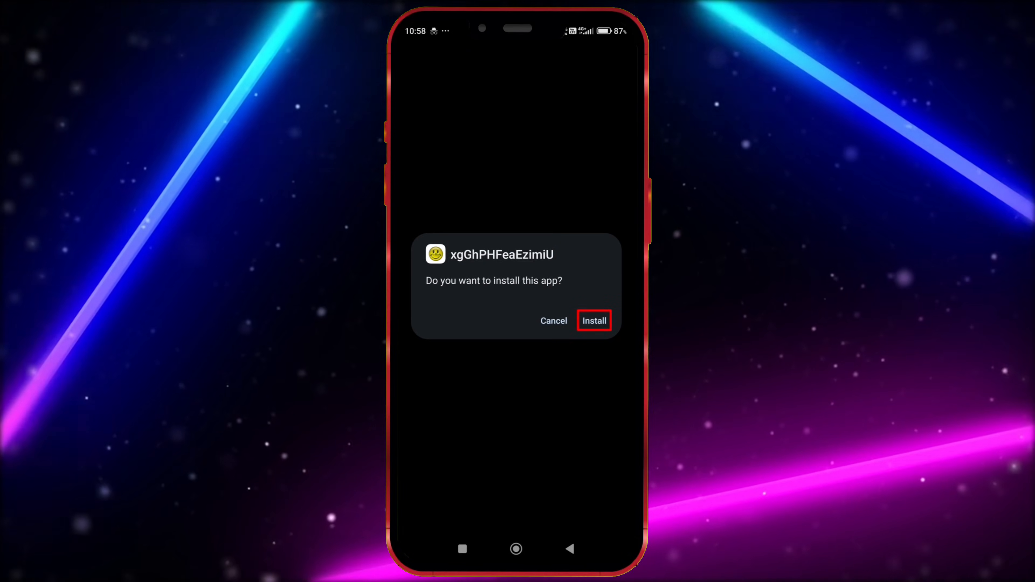
pyautogui.click(594, 320)
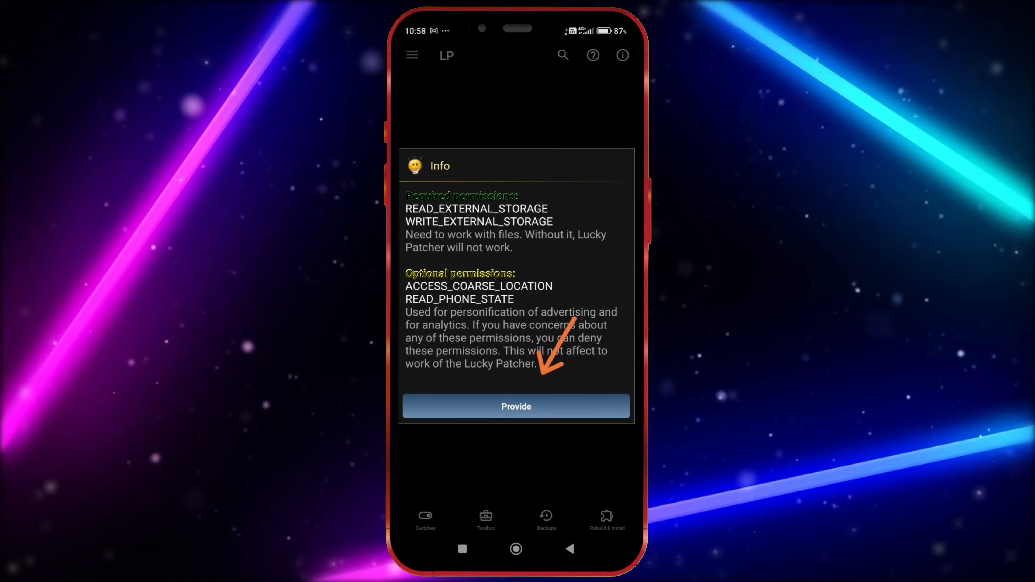
# Provide storage permissions, refuse phone calls, uninstall LP Installer, and decline both startup warnings.
pyautogui.click(516, 406)
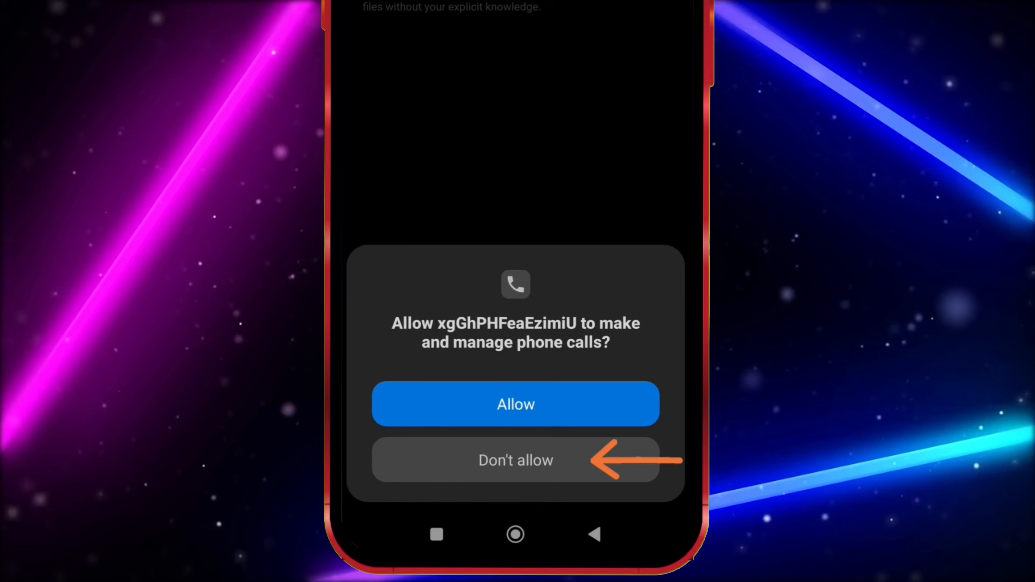
pyautogui.click(515, 459)
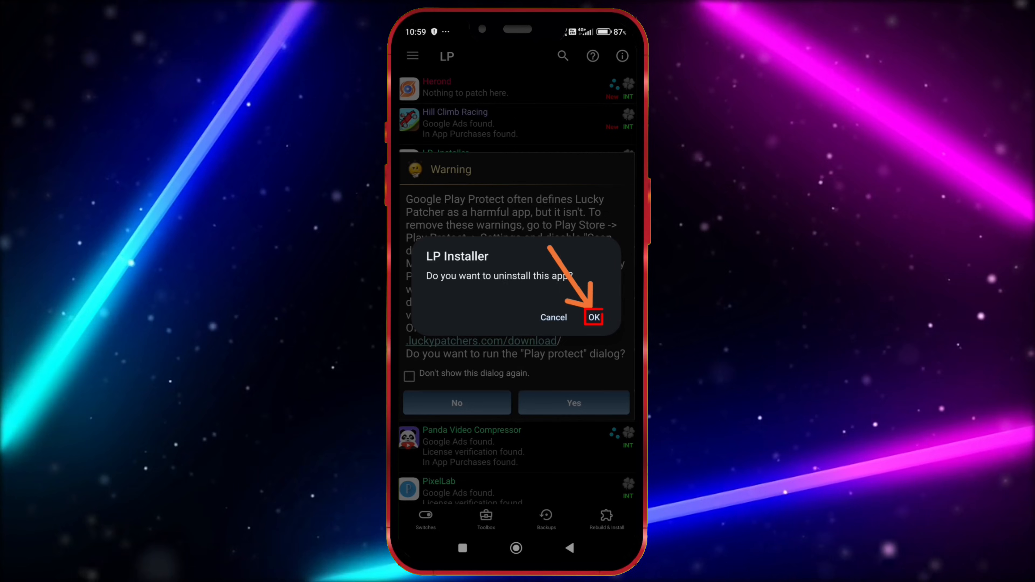
pyautogui.click(593, 318)
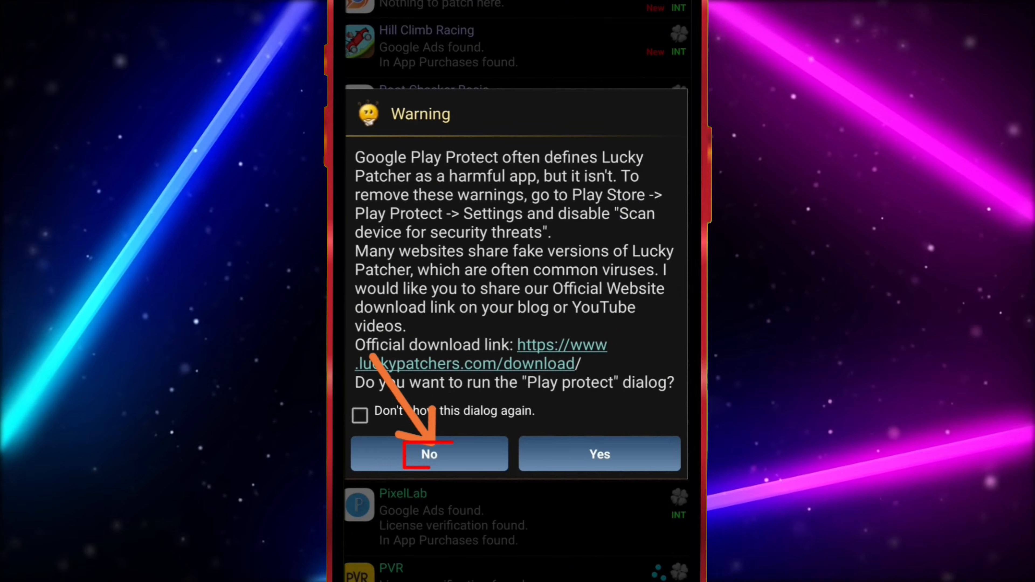
pyautogui.click(428, 454)
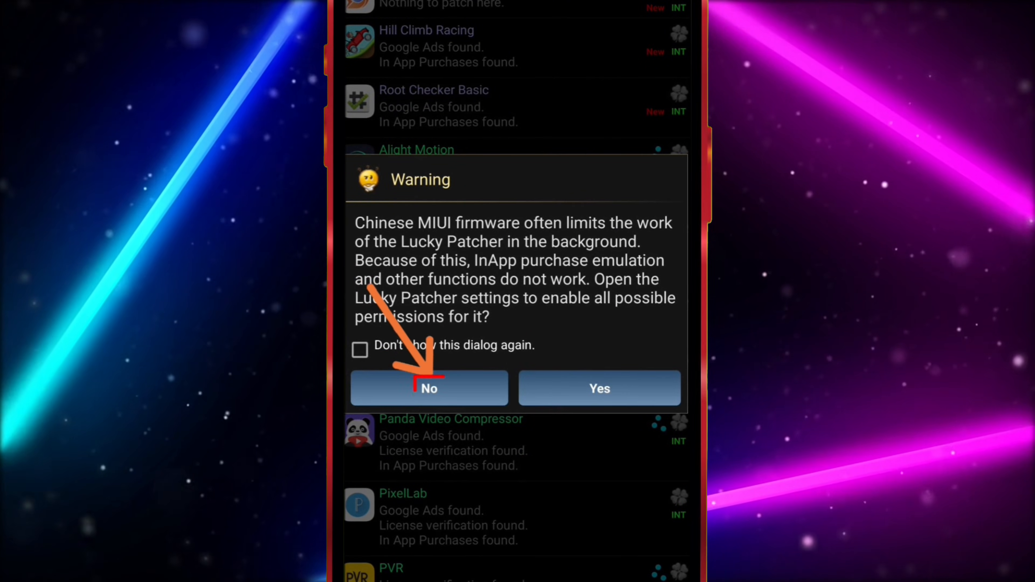
pyautogui.click(429, 388)
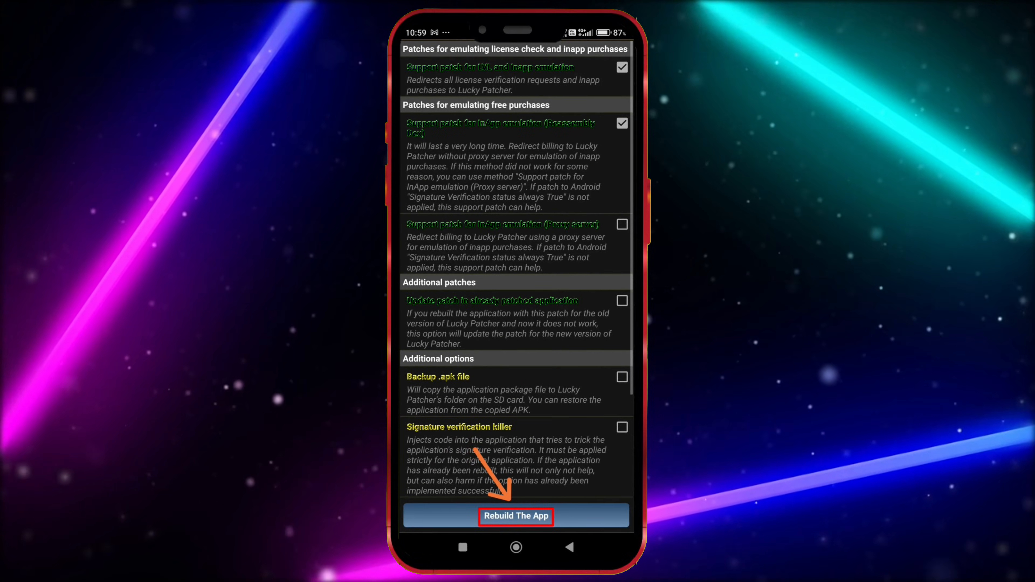
# Rebuild Hill Climb Racing with the chosen patches and browse to the patched file.
pyautogui.click(516, 516)
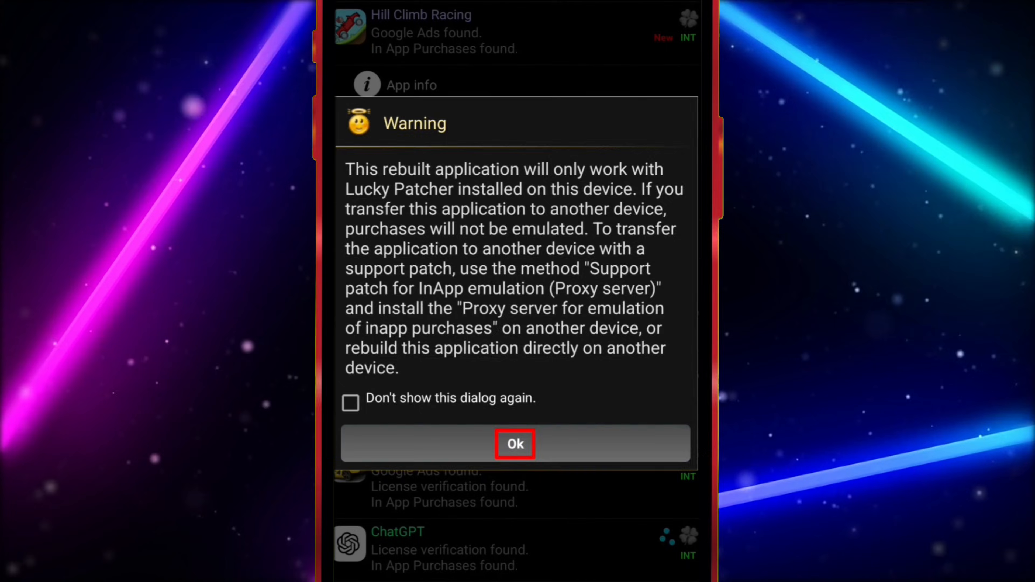
pyautogui.click(514, 443)
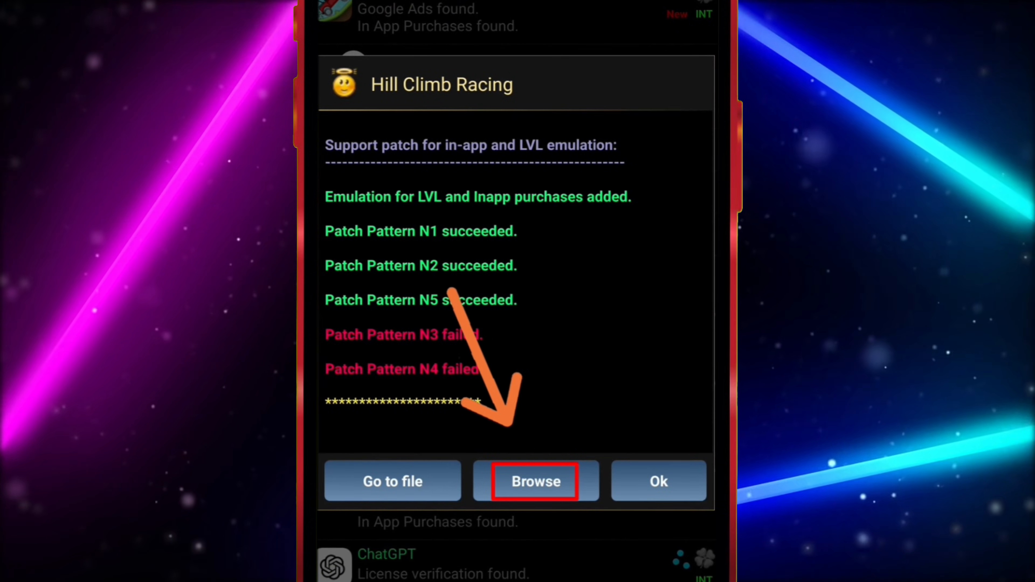
pyautogui.click(534, 480)
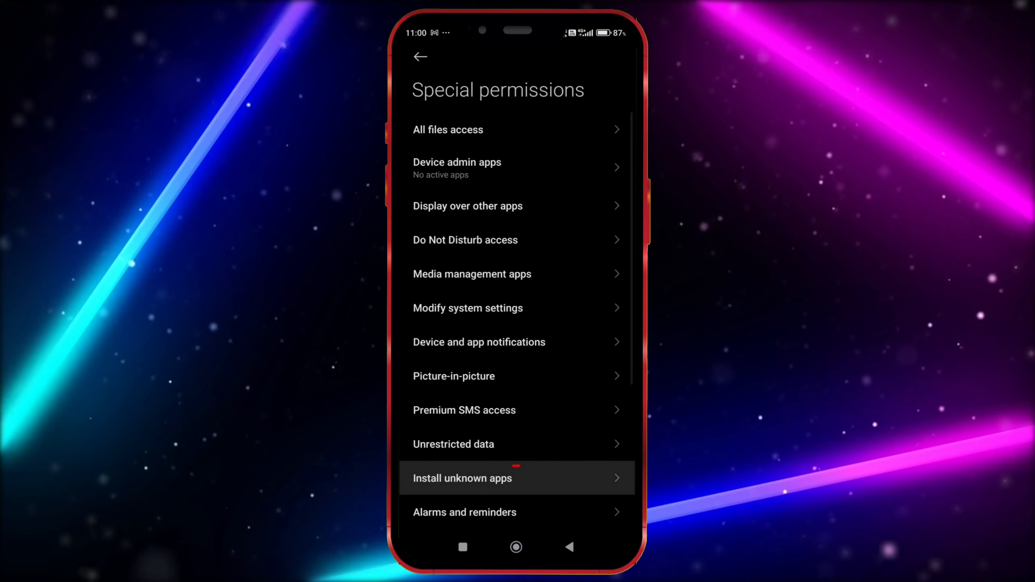
# Allow the patcher to install unknown apps, accepting the risk, and return to the app drawer.
pyautogui.click(462, 478)
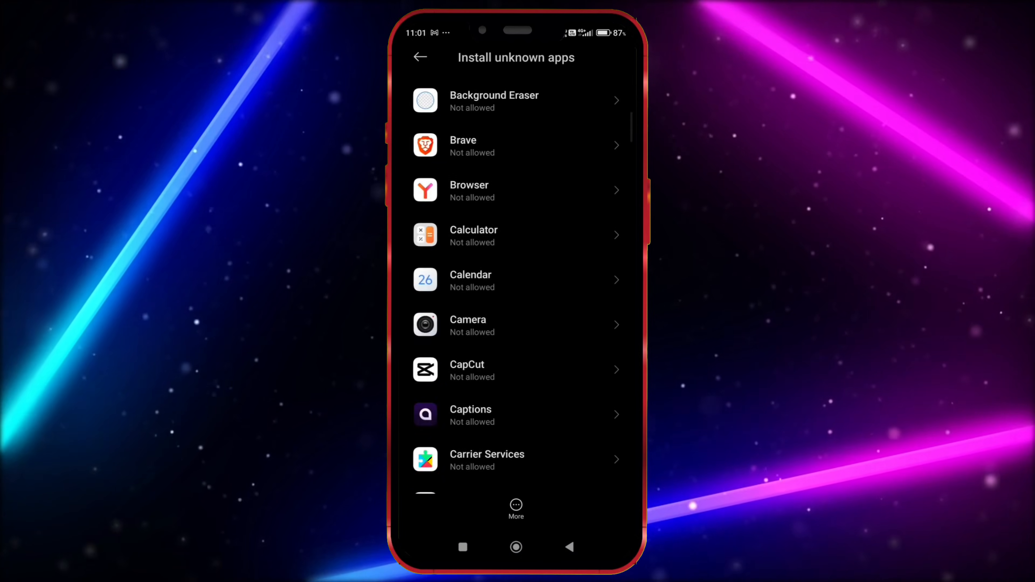
pyautogui.scroll(-3)
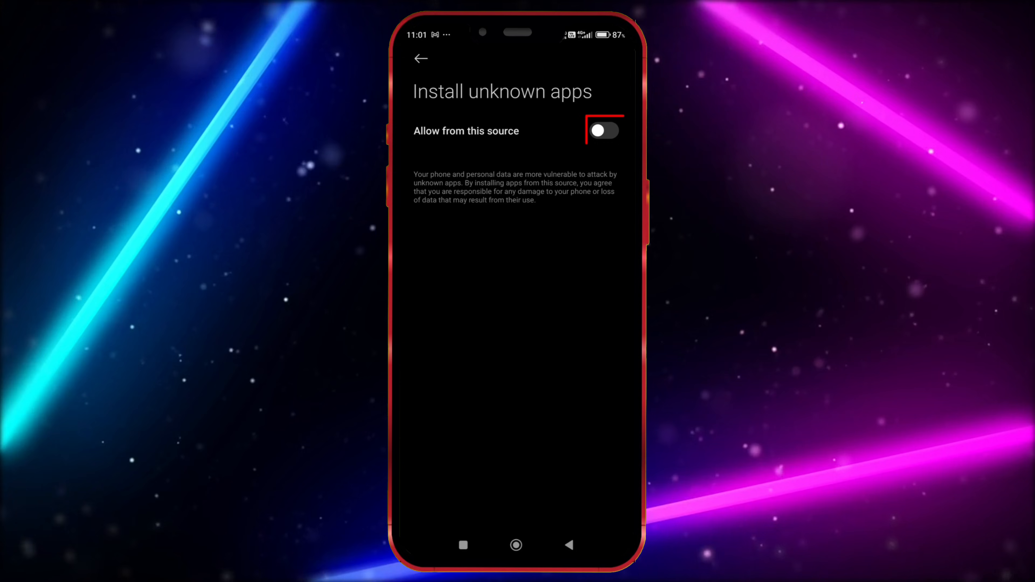
pyautogui.click(603, 130)
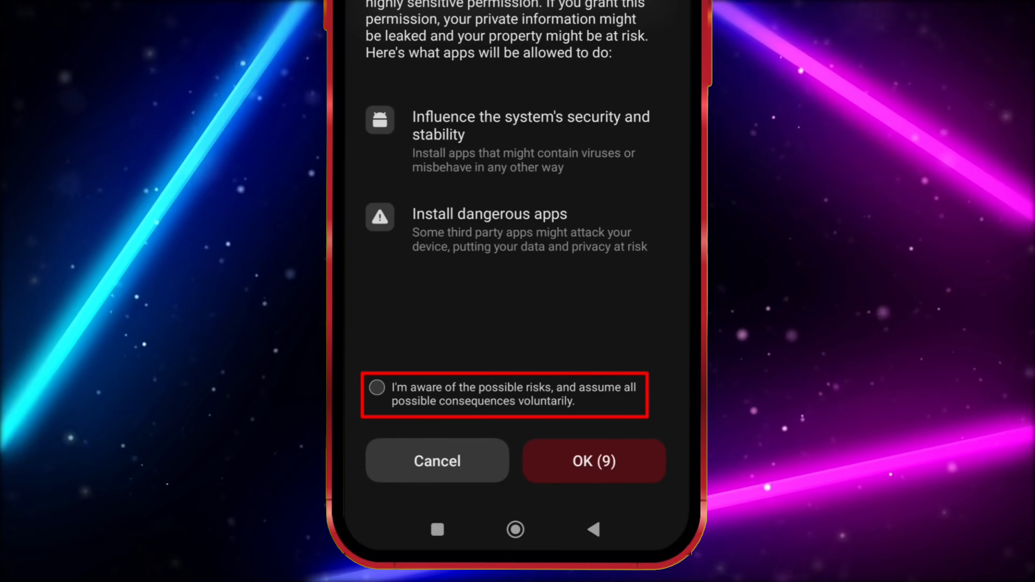
pyautogui.click(591, 460)
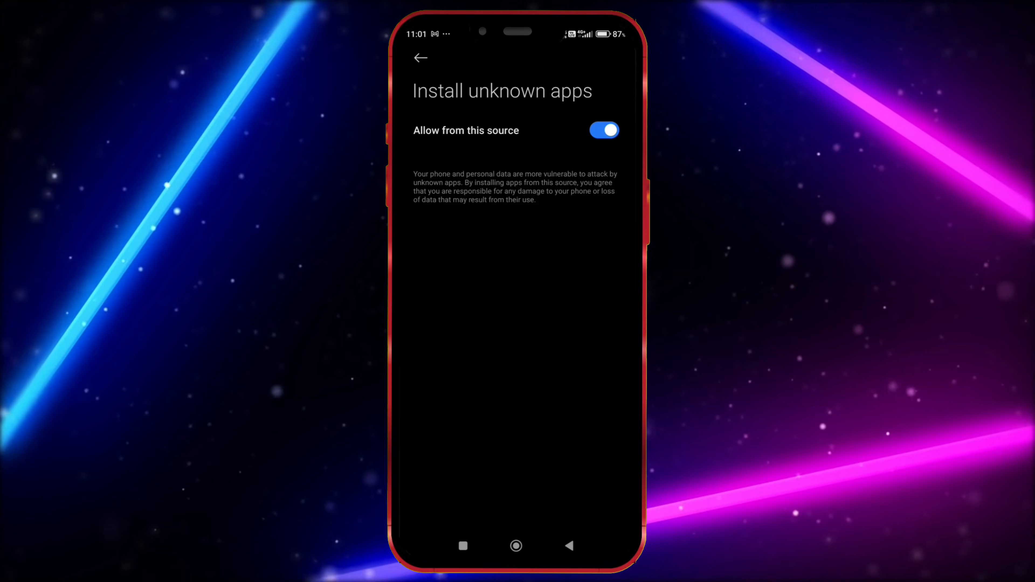
pyautogui.click(420, 58)
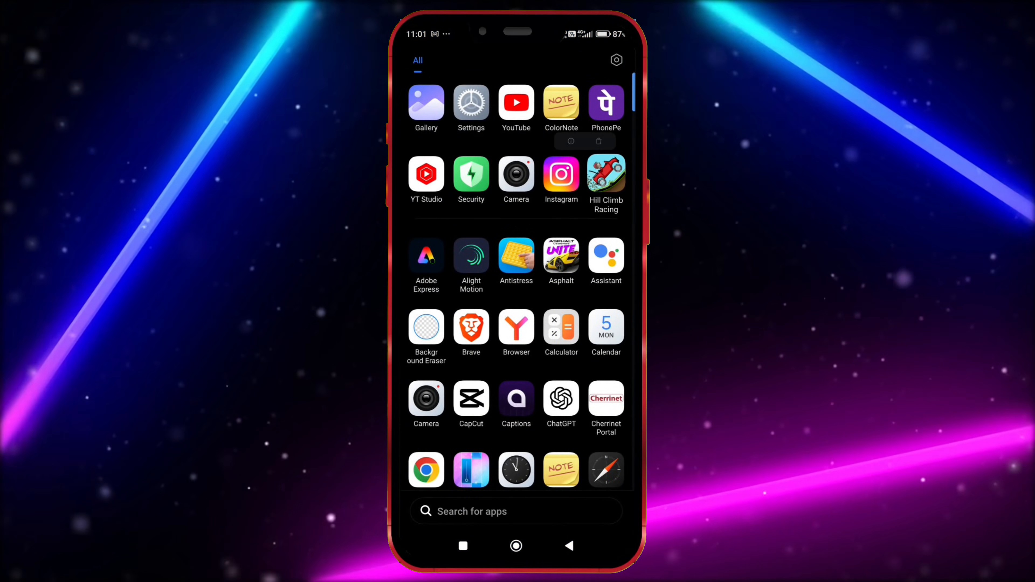
# Enable pause-app-activity for Hill Climb Racing and uninstall the original game.
pyautogui.click(570, 140)
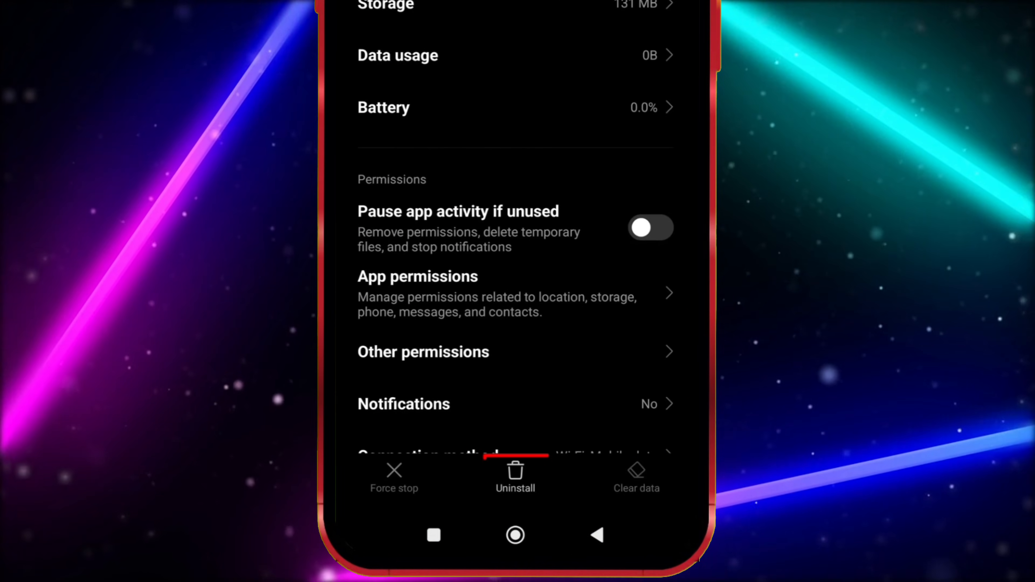
pyautogui.click(650, 227)
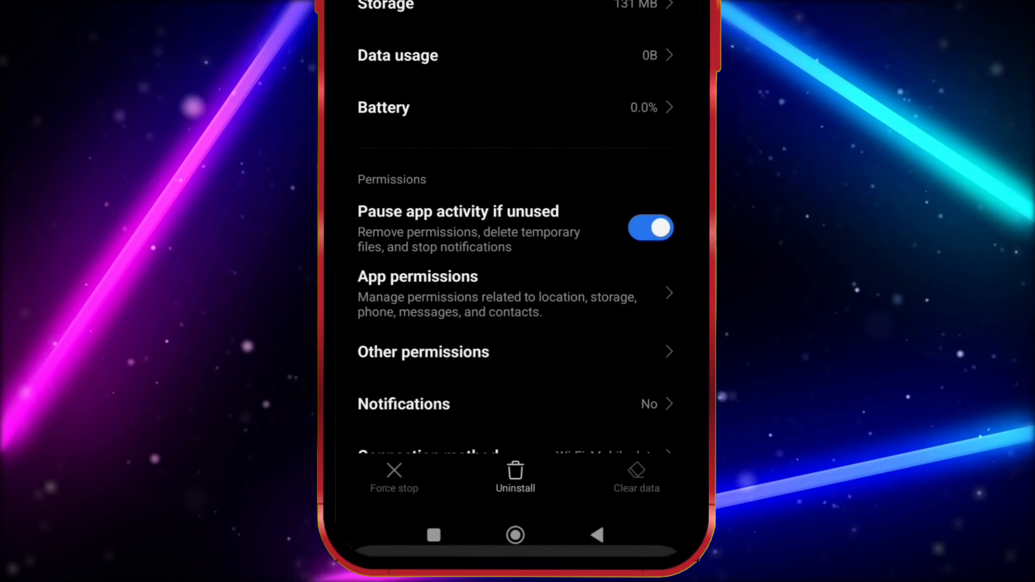
pyautogui.click(516, 471)
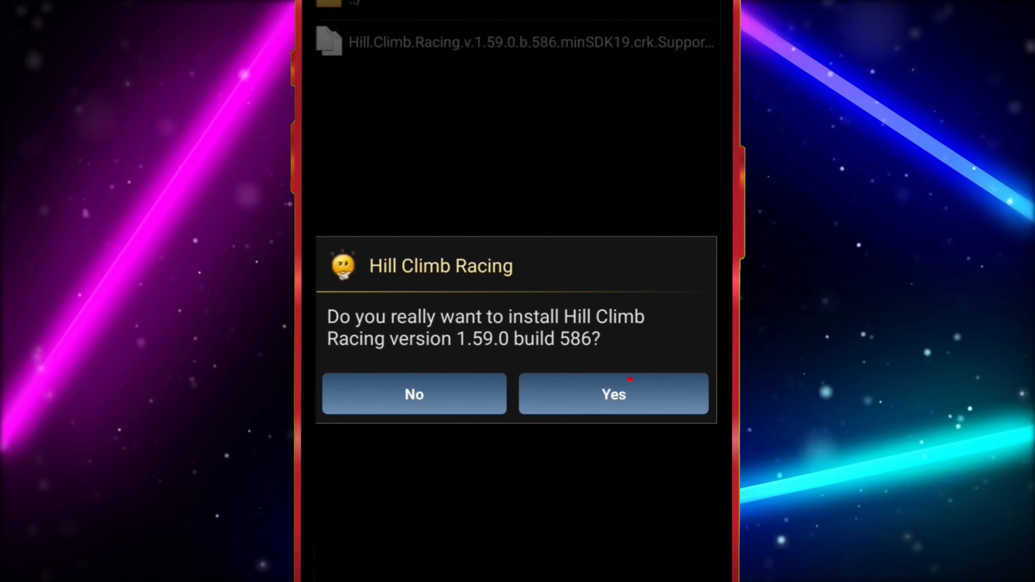
# Confirm and approve installing the patched Hill Climb Racing 1.59.0 build 586.
pyautogui.click(613, 394)
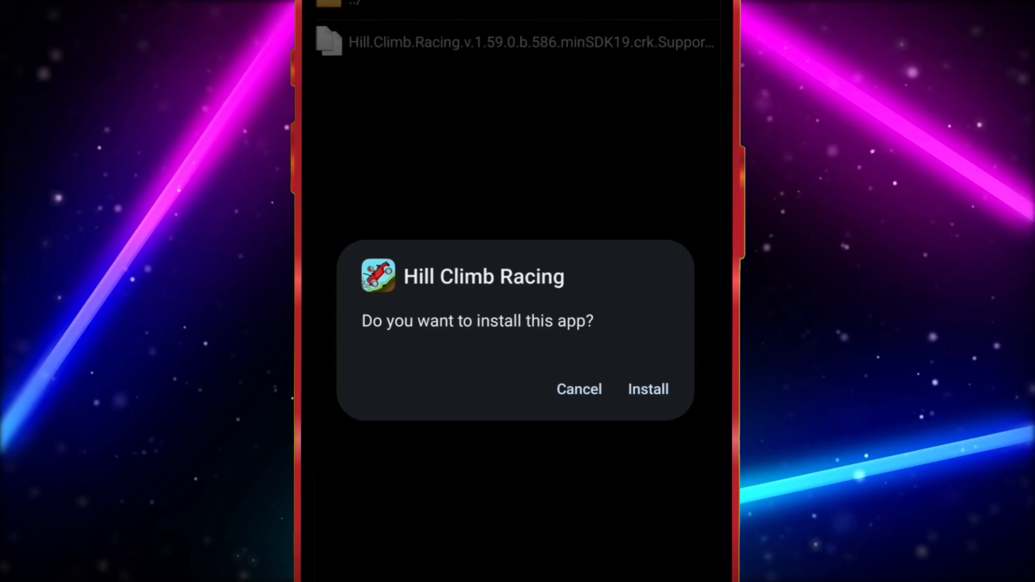
pyautogui.click(647, 389)
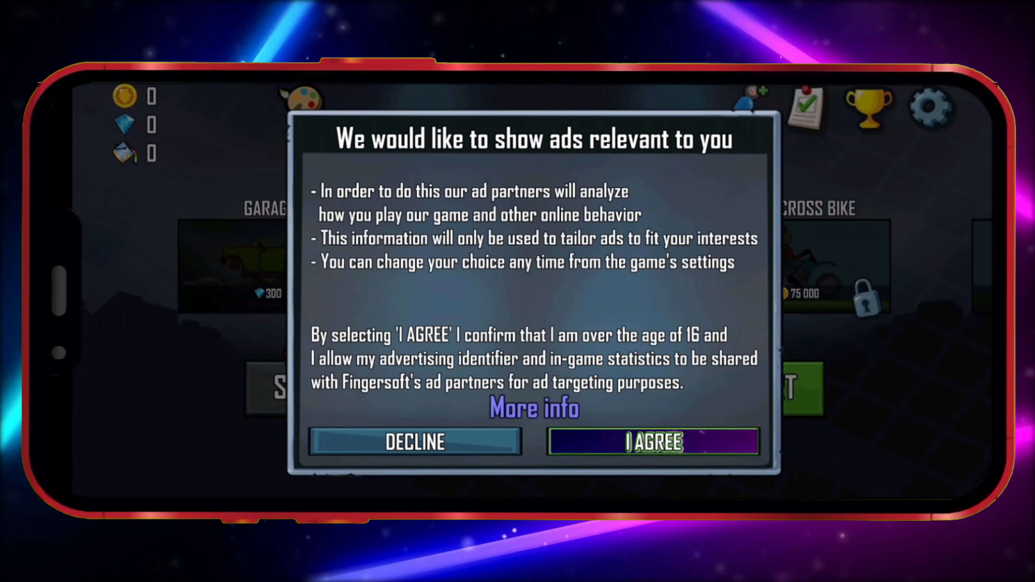
# Agree to the ad notice and get the 80 000 000 coins pack free via the InApp hack.
pyautogui.click(652, 442)
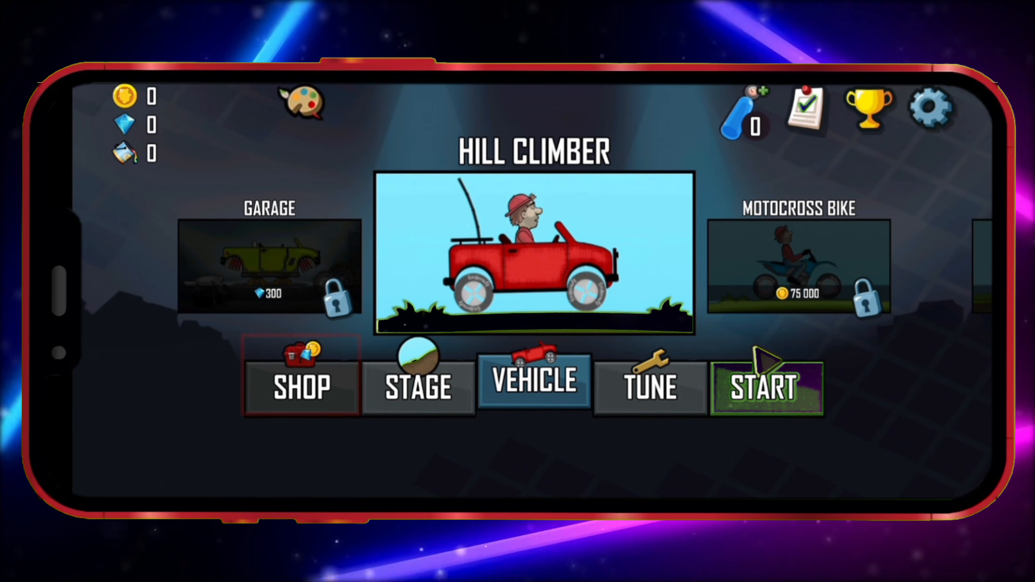
pyautogui.click(301, 385)
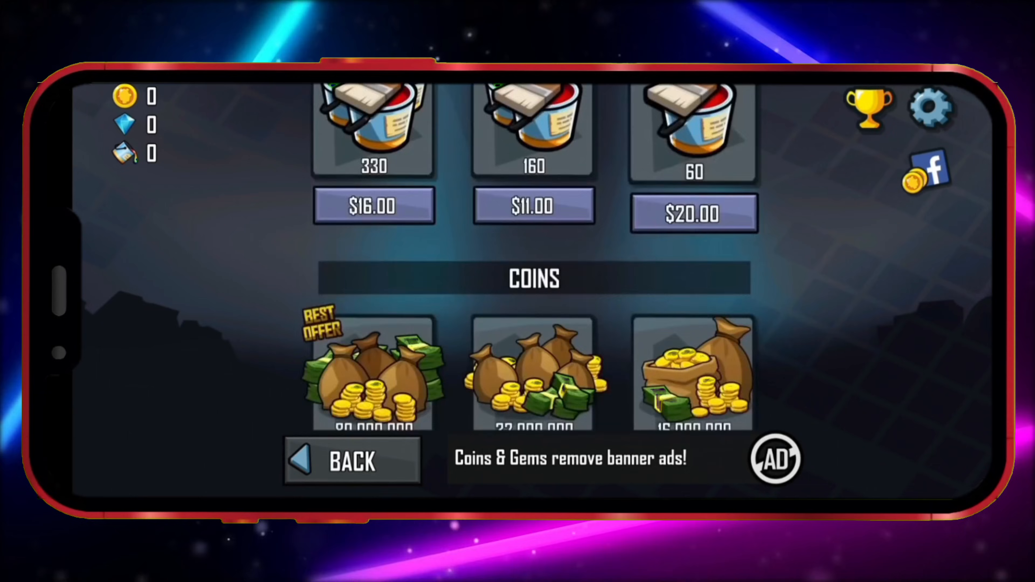
pyautogui.scroll(-3)
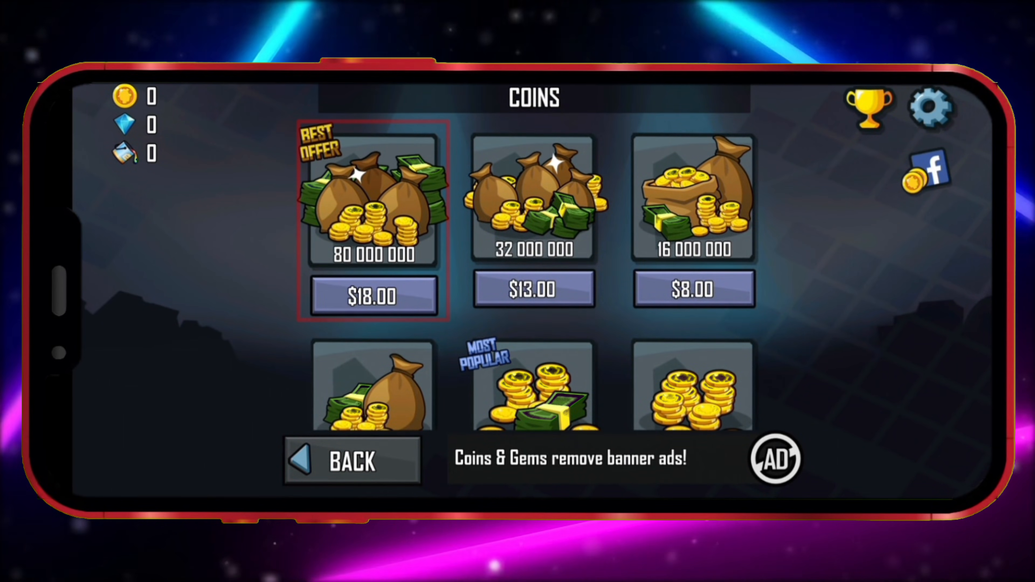
pyautogui.click(373, 294)
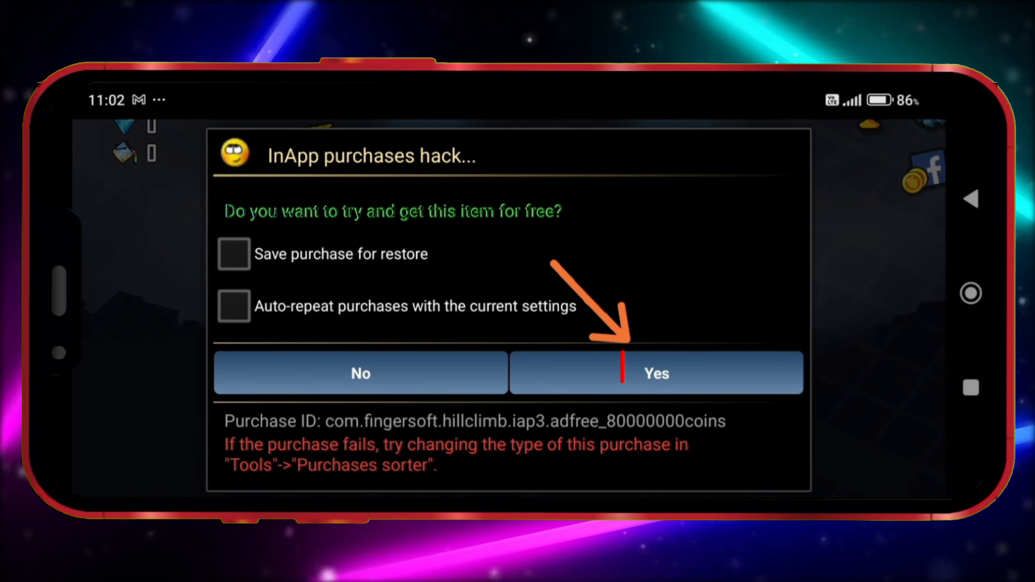
pyautogui.click(655, 373)
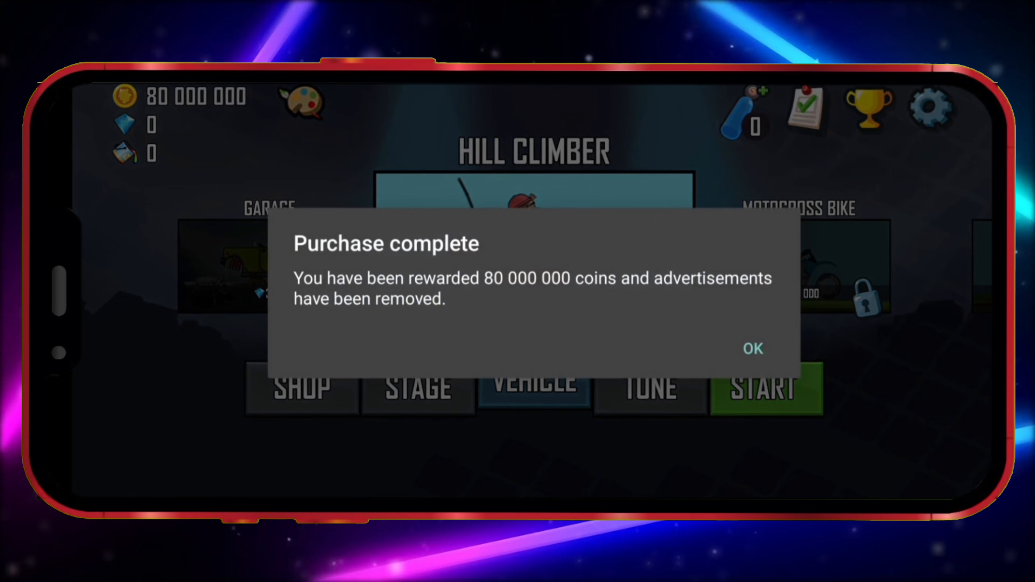
pyautogui.click(751, 348)
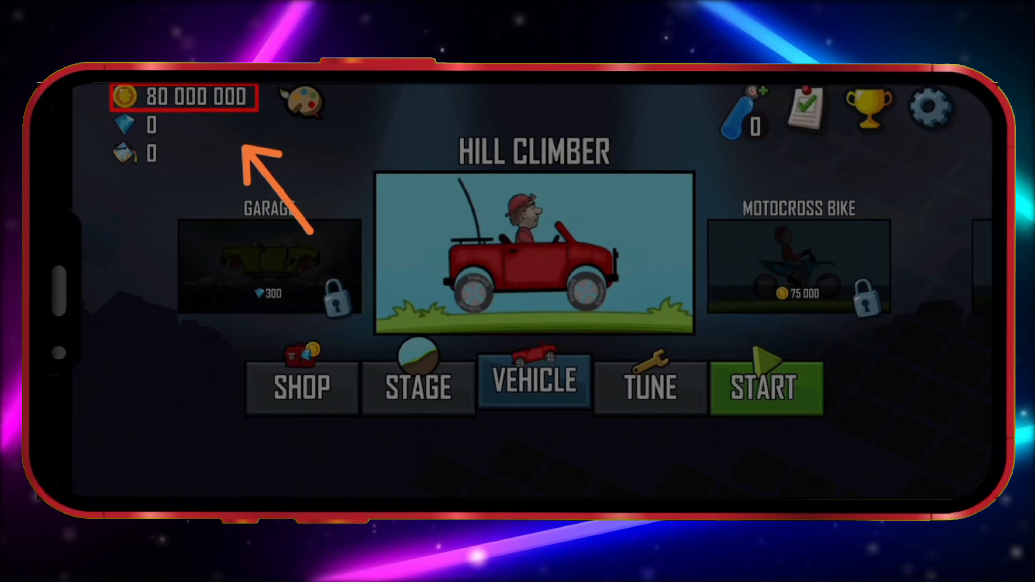
# Get the 50 000 gems pack for free the same way.
pyautogui.click(301, 386)
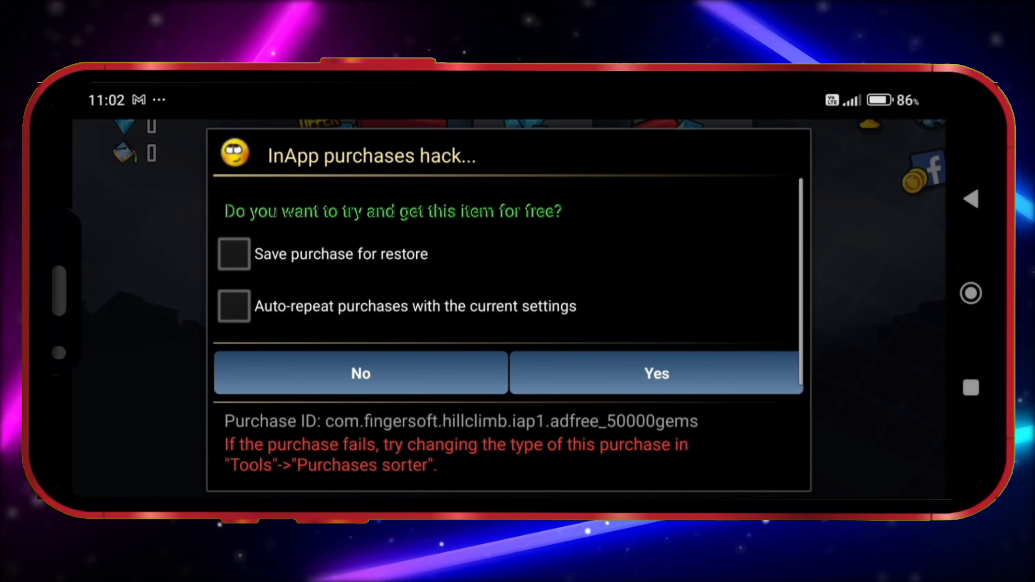
pyautogui.click(655, 373)
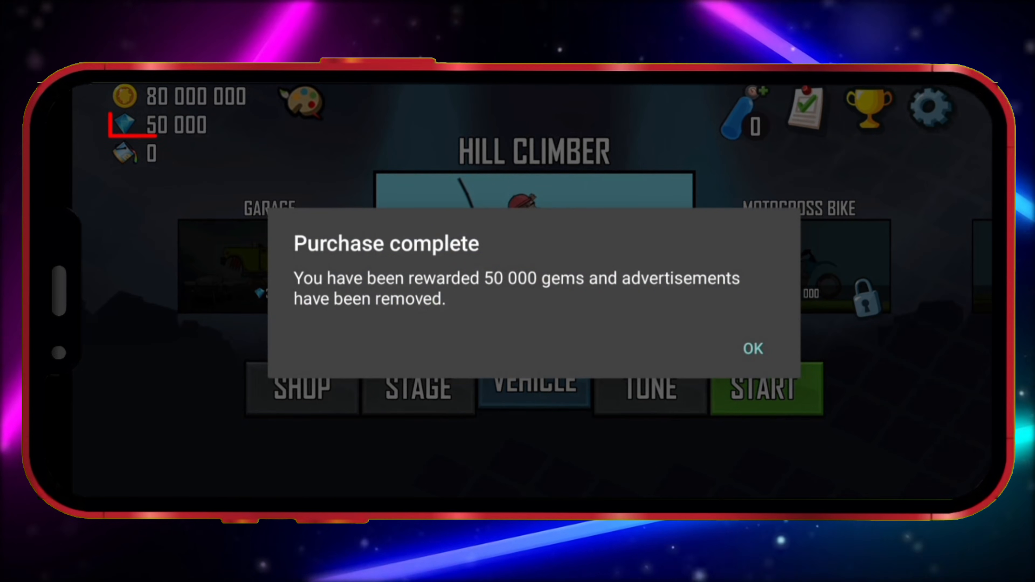